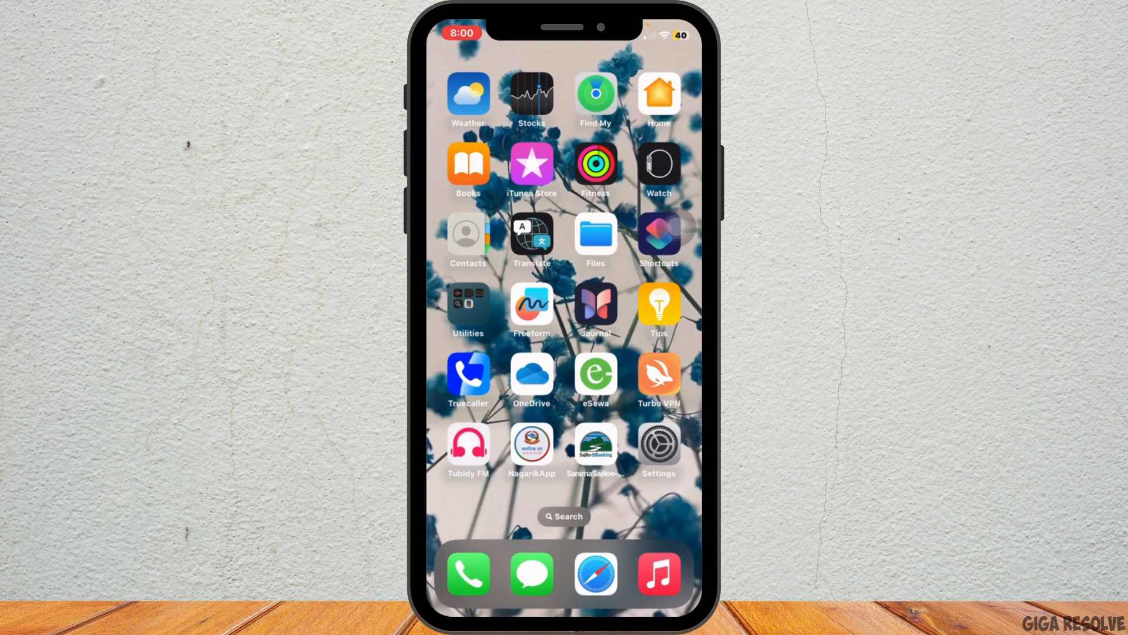
Check Software Update under General and confirm iOS 17.6.1 is current
left_click(658, 445)
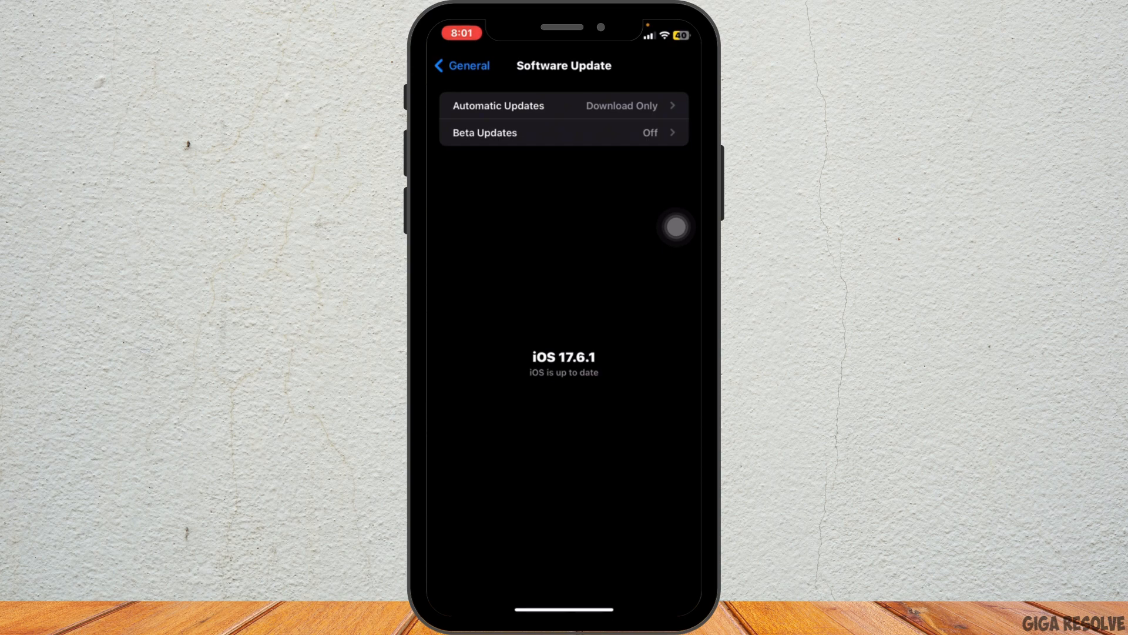
Scroll through the per-app Notifications list, then return to the top-level Settings page
left_click(461, 66)
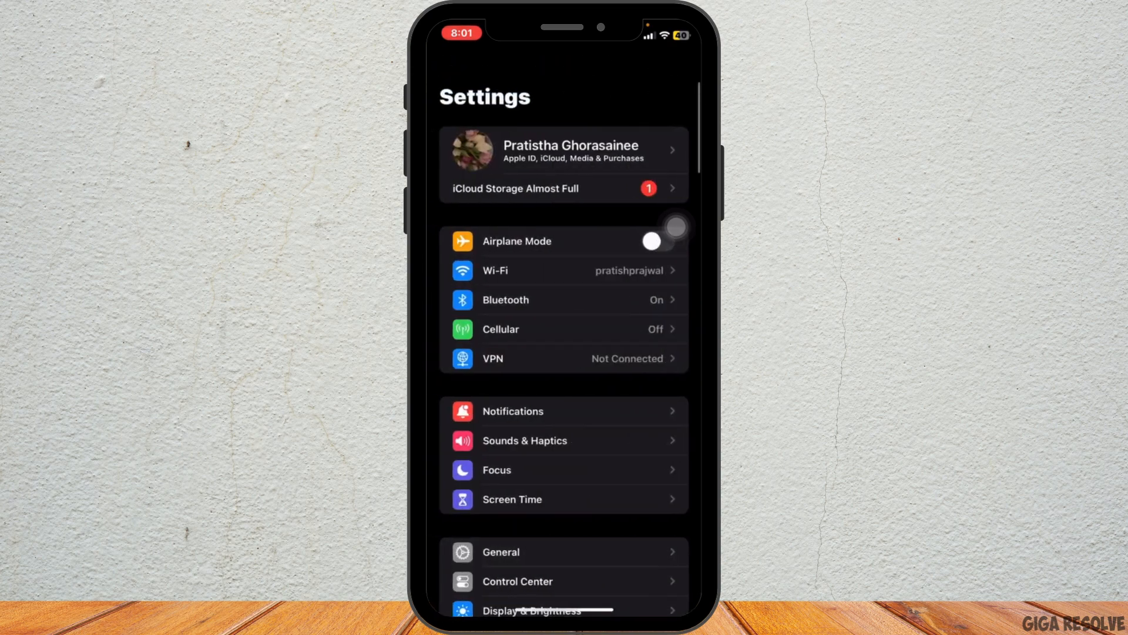
left_click(513, 411)
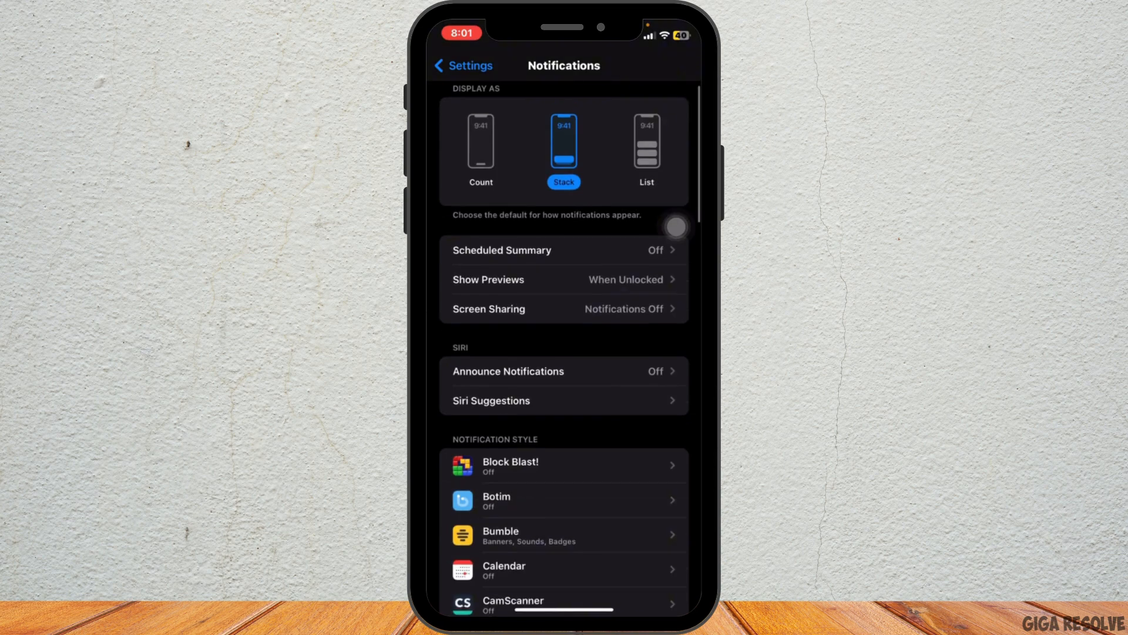
scroll("down", 3)
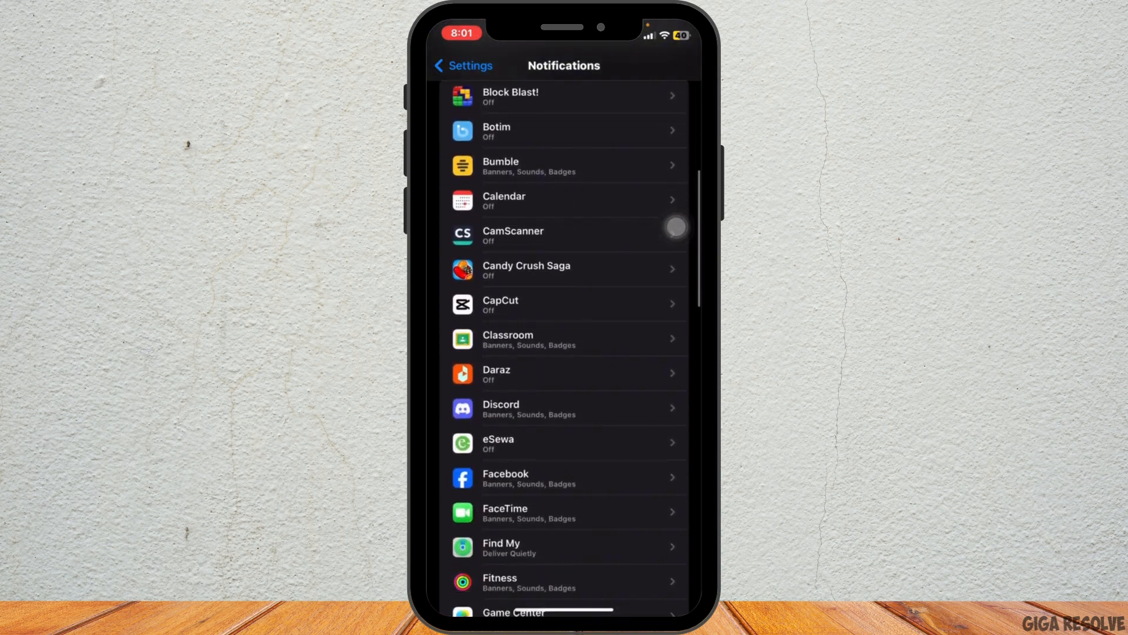
left_click(565, 373)
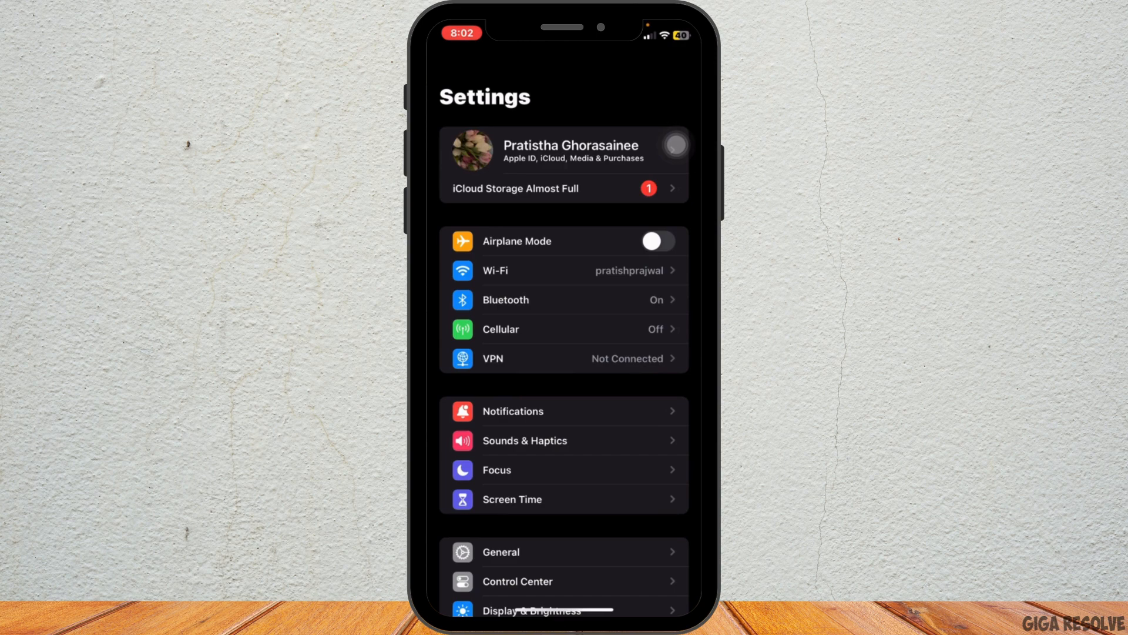
Visit General > Transfer or Reset iPhone, then view pending updates on the App Store Account page
left_click(500, 552)
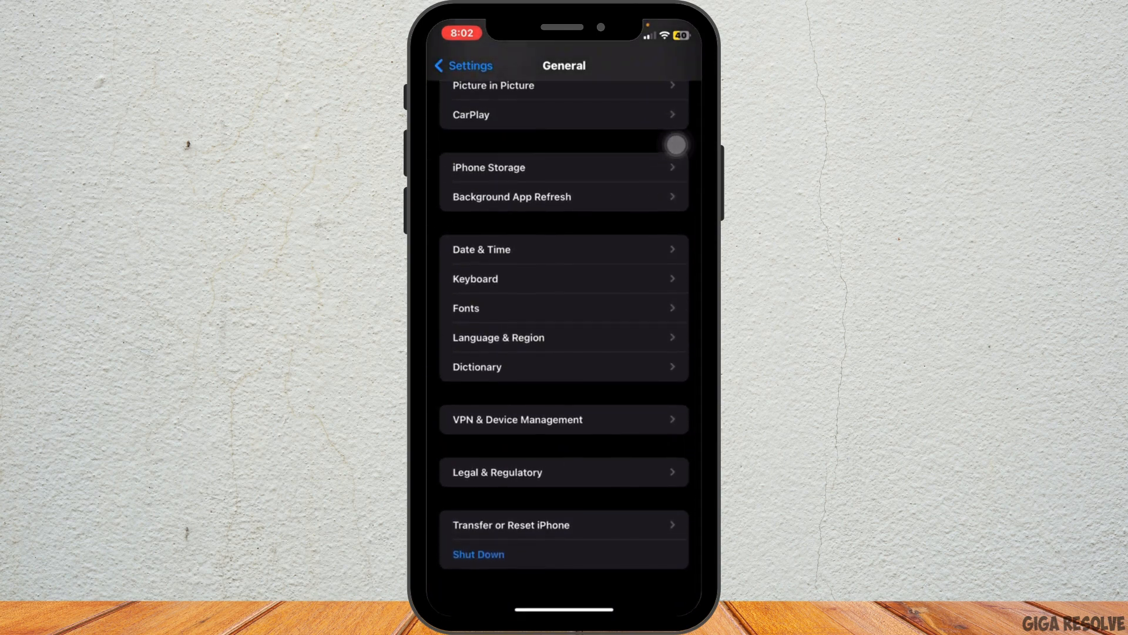
left_click(511, 524)
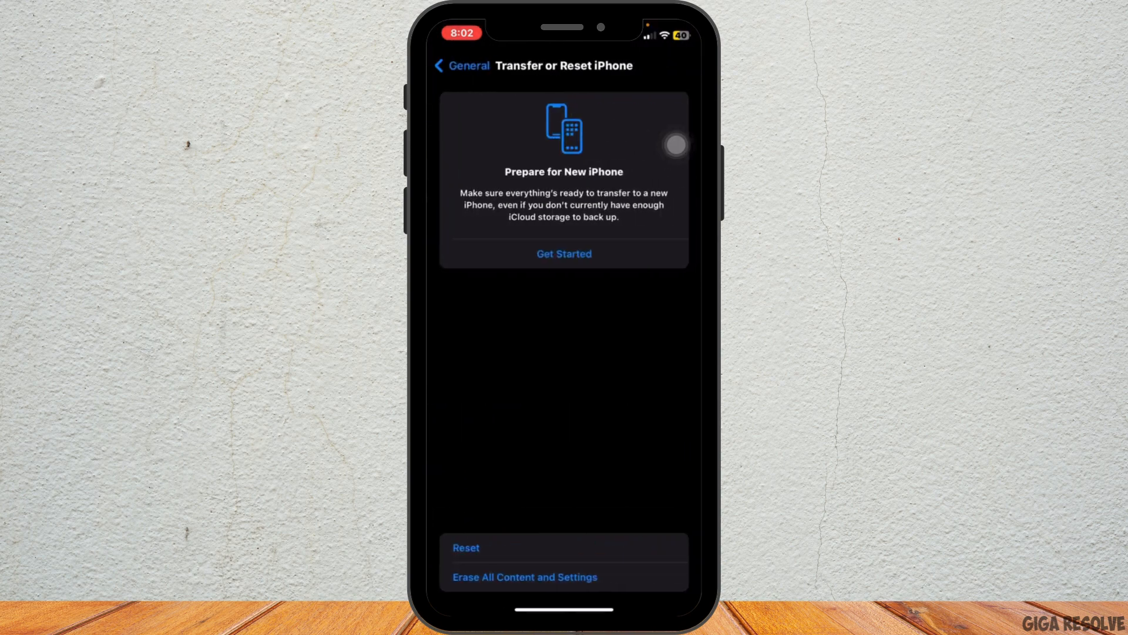
left_click(465, 548)
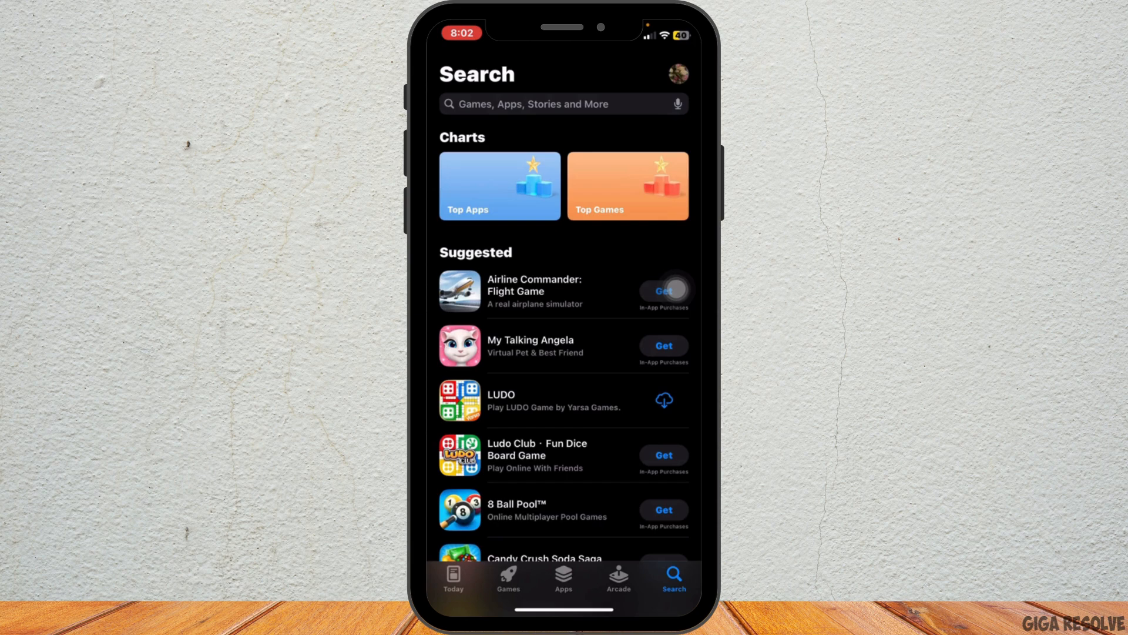
left_click(677, 74)
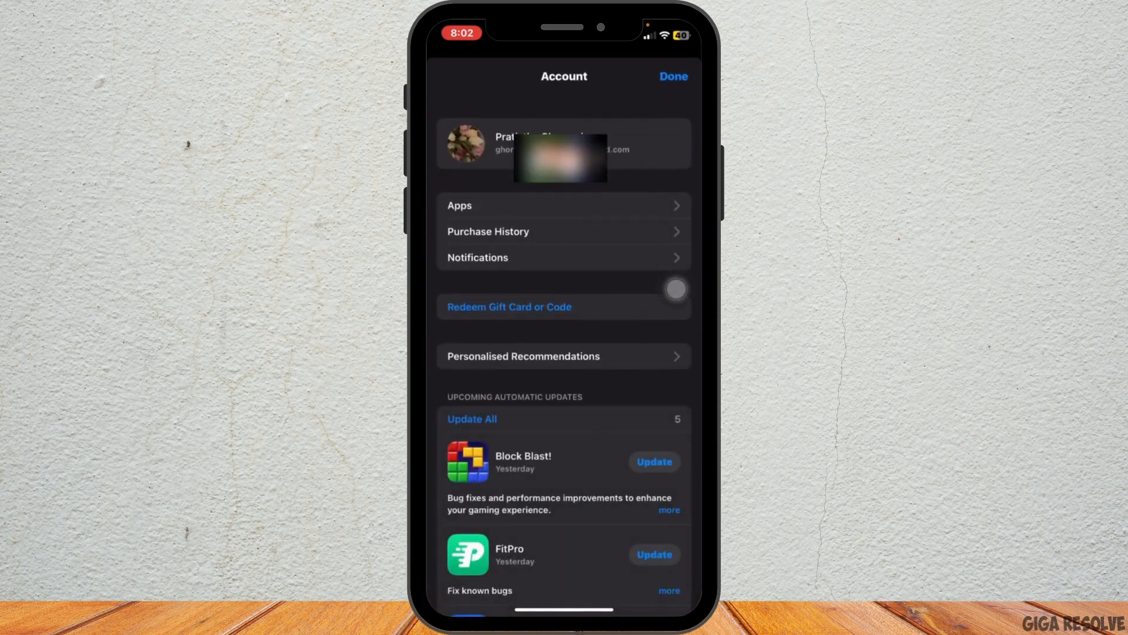